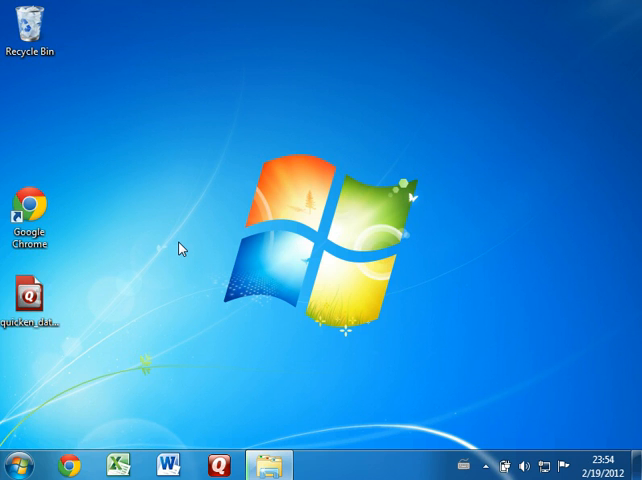
pyautogui.moveTo(66, 460)
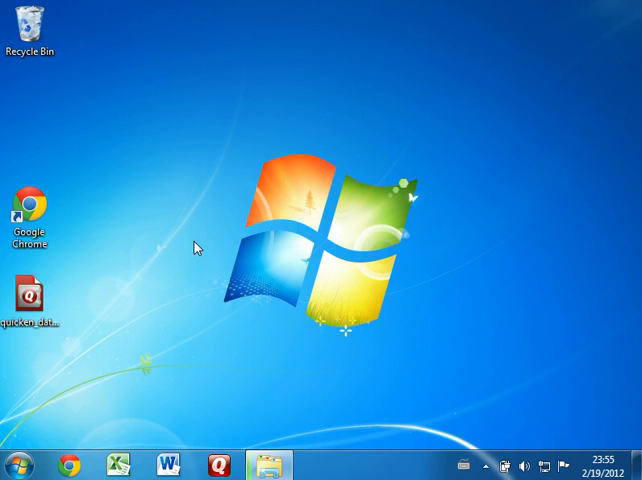
pyautogui.moveTo(70, 464)
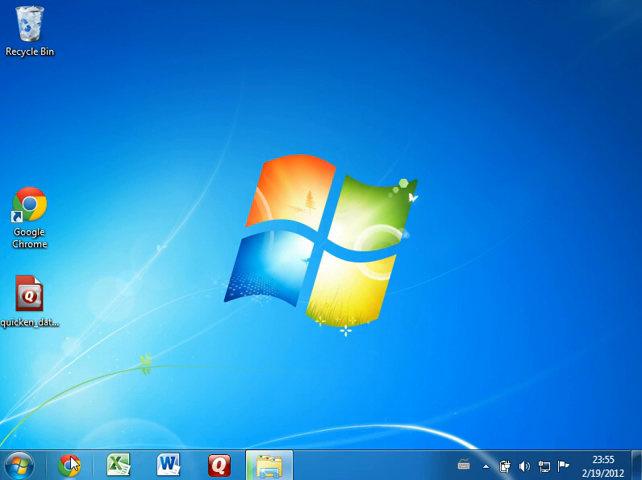
pyautogui.moveTo(72, 464)
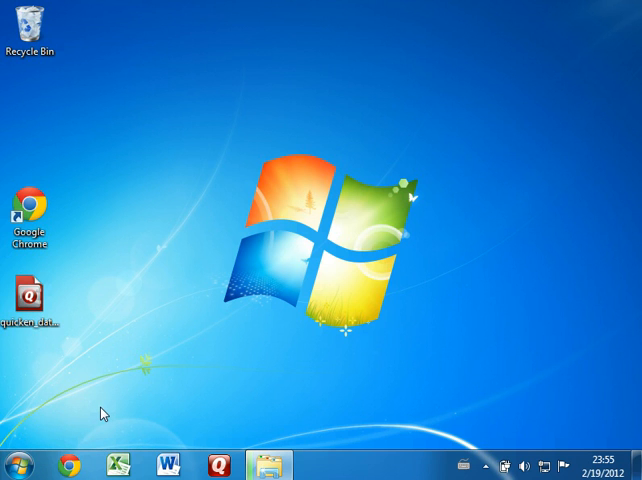
pyautogui.moveTo(84, 440)
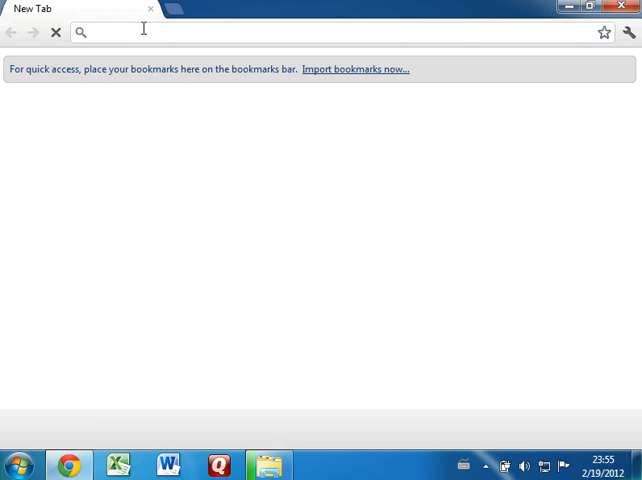
# Go to github.com to reach the signed-in GitHub dashboard.
pyautogui.write('github.com')
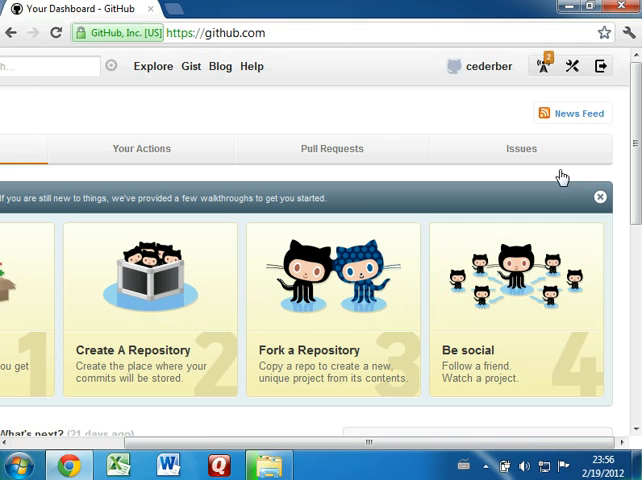
# Sign out of the account and review the Plans & Pricing page's free, personal and business plans.
pyautogui.click(600, 66)
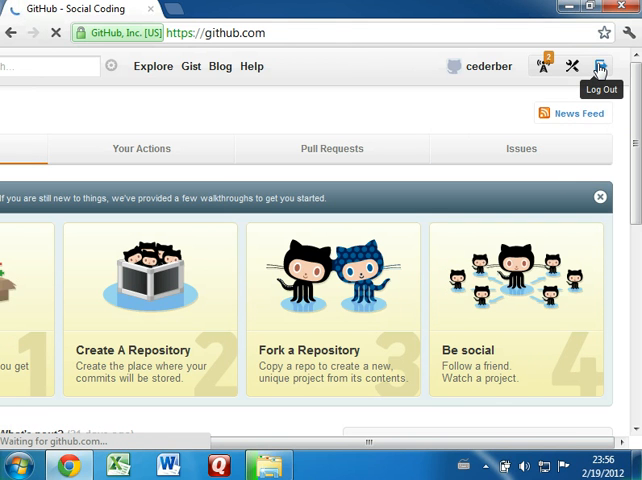
pyautogui.click(600, 66)
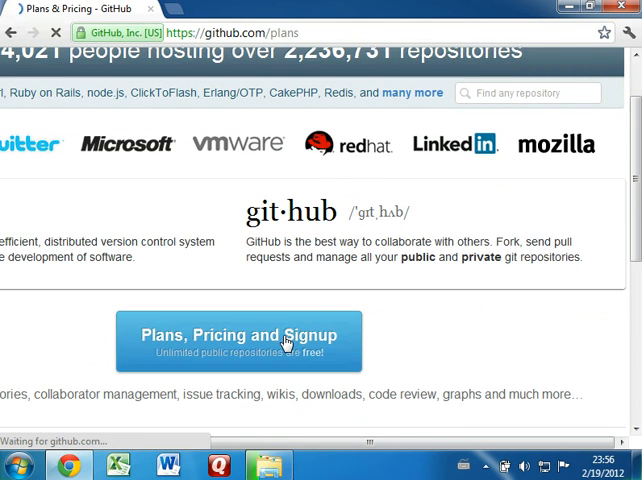
pyautogui.click(236, 340)
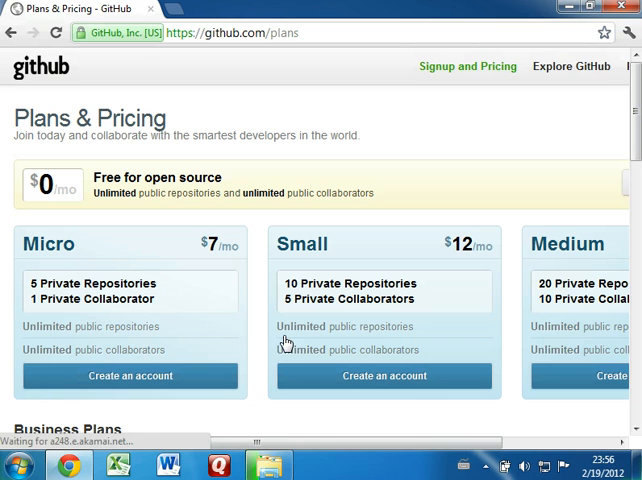
pyautogui.moveTo(334, 166)
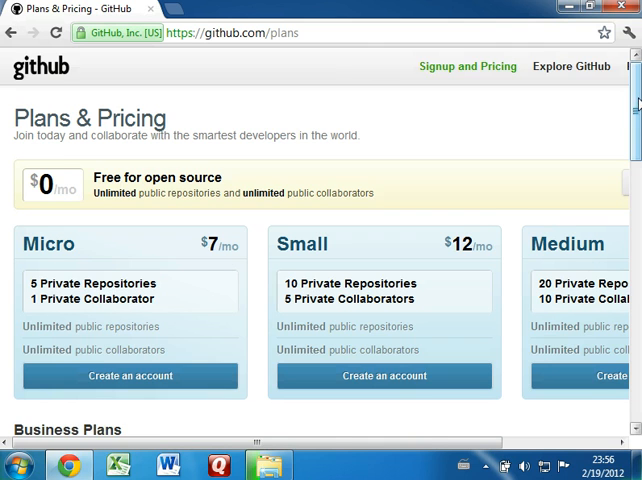
pyautogui.scroll(-3)
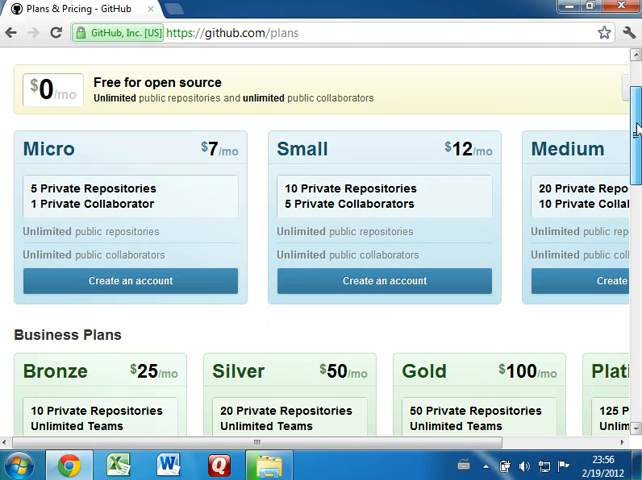
pyautogui.scroll(-3)
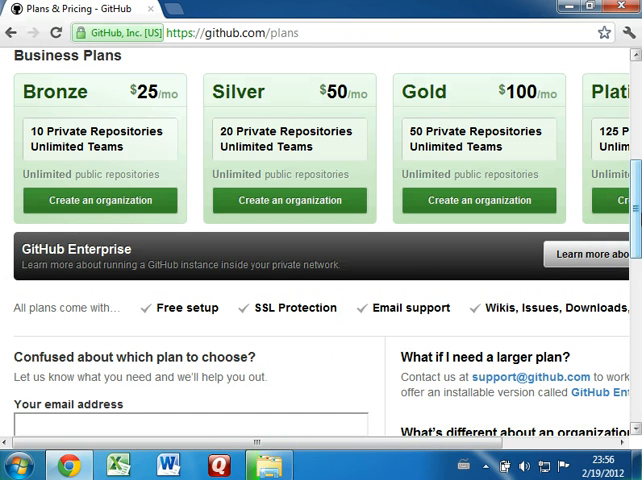
pyautogui.scroll(3)
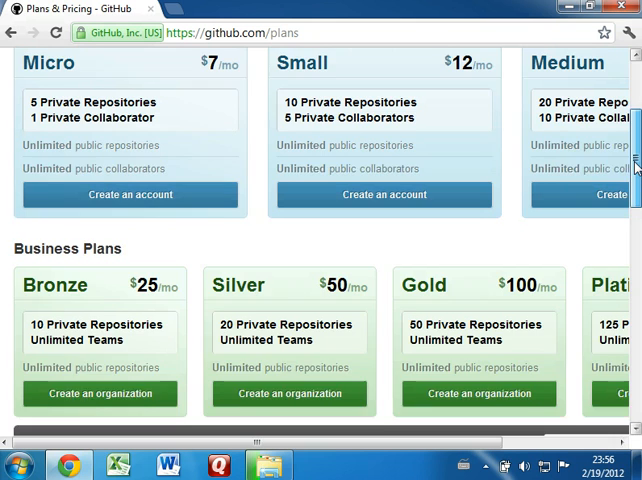
pyautogui.scroll(3)
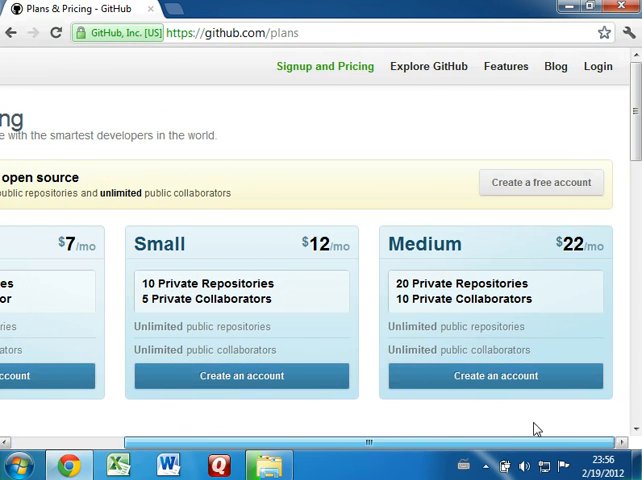
pyautogui.click(540, 182)
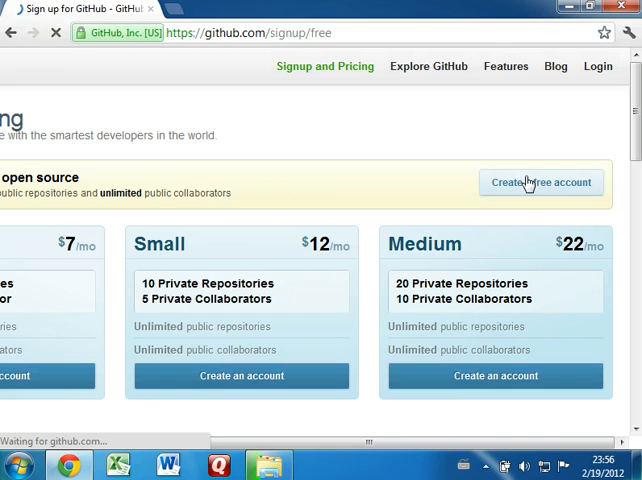
pyautogui.click(540, 182)
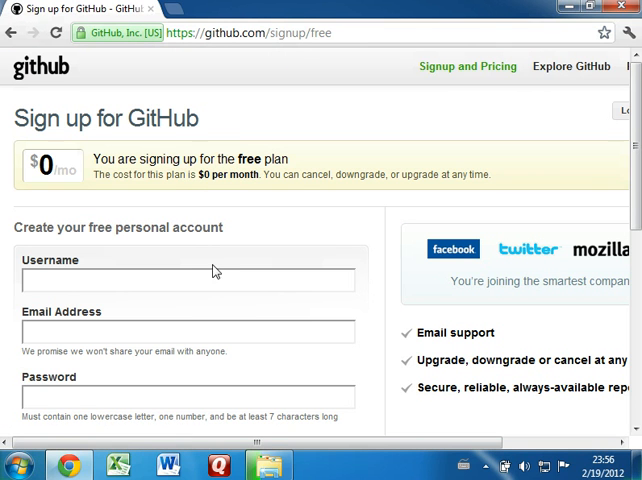
pyautogui.click(188, 280)
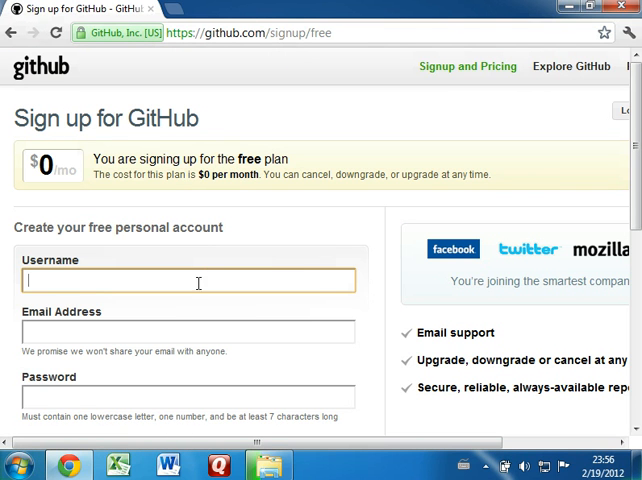
pyautogui.write('EducatingEngineer')
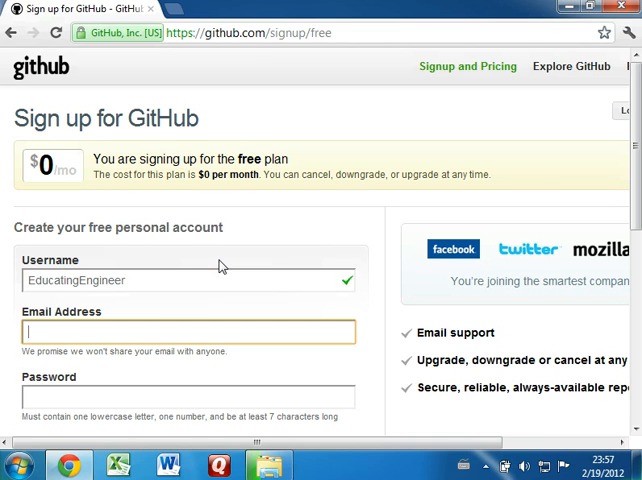
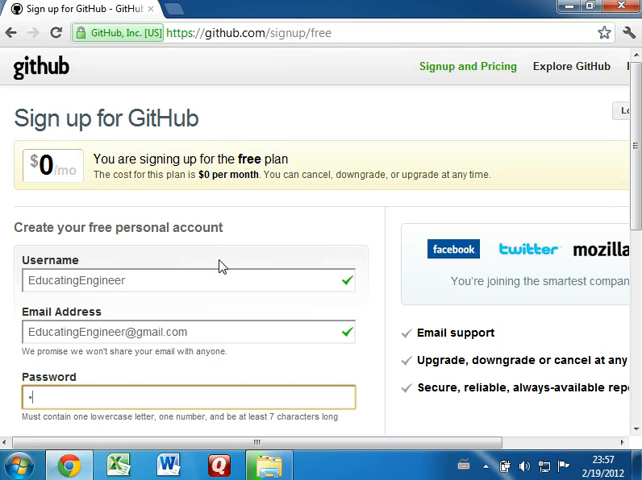
pyautogui.write('•••')
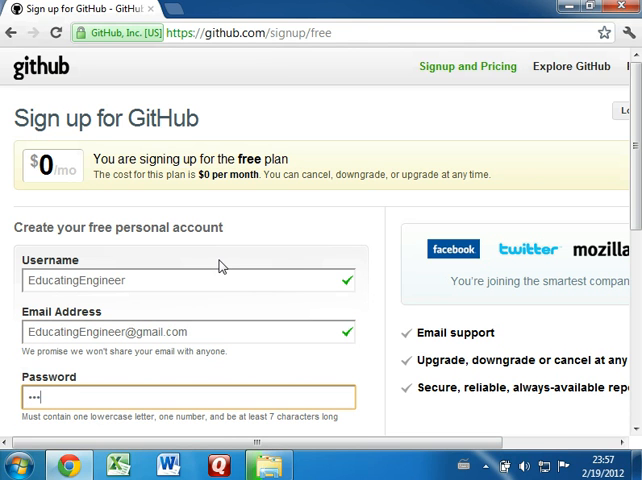
pyautogui.scroll(-3)
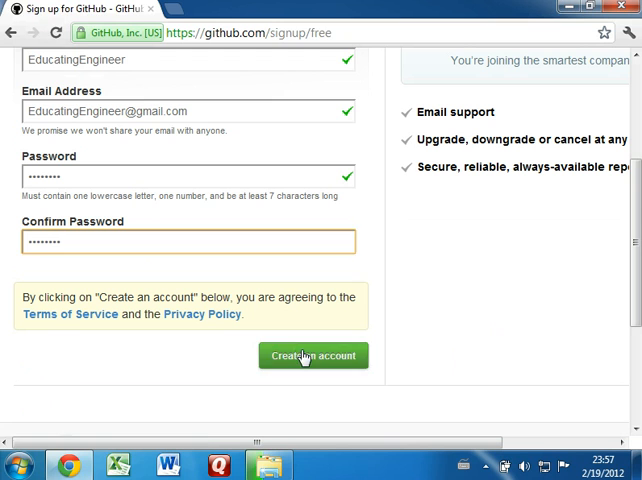
# Create the account and land on the new account's dashboard.
pyautogui.click(312, 356)
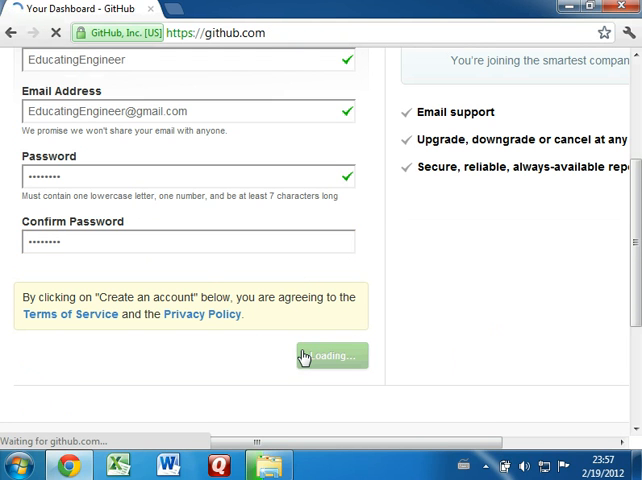
pyautogui.click(332, 356)
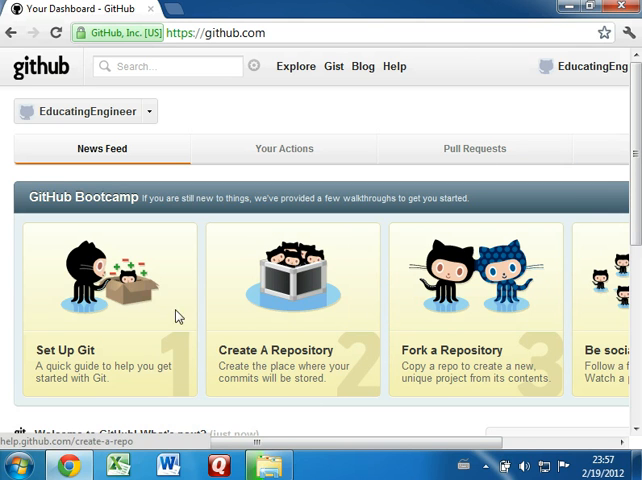
pyautogui.moveTo(224, 178)
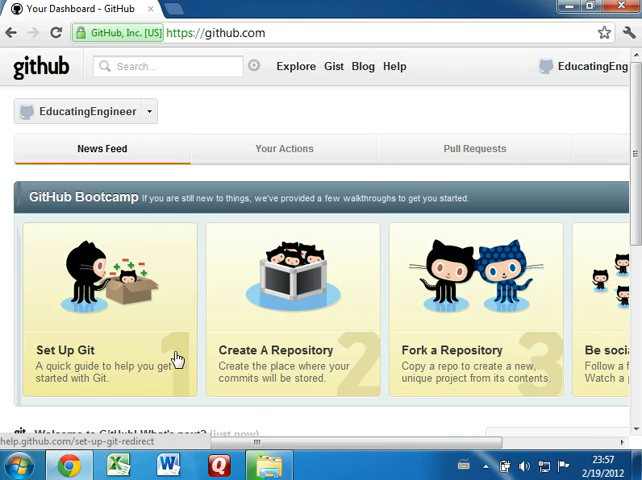
pyautogui.moveTo(180, 174)
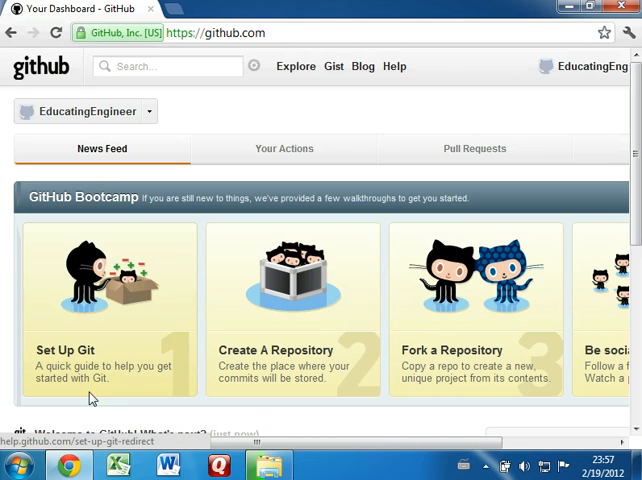
pyautogui.moveTo(104, 360)
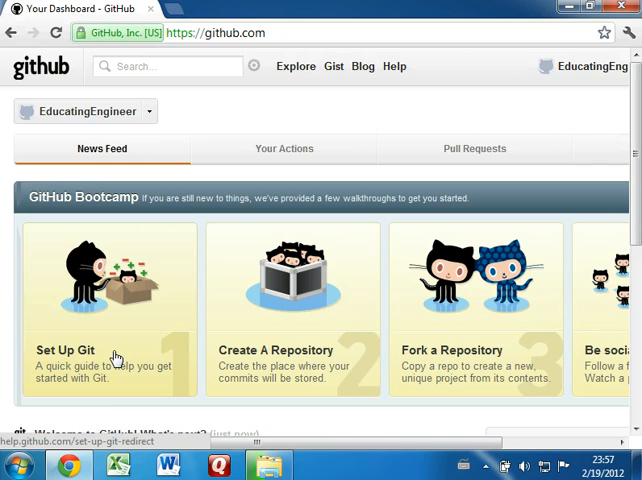
# From the Set Up Git guide, reach the msysgit download page for Git-1.7.9-preview20120201.exe.
pyautogui.click(60, 350)
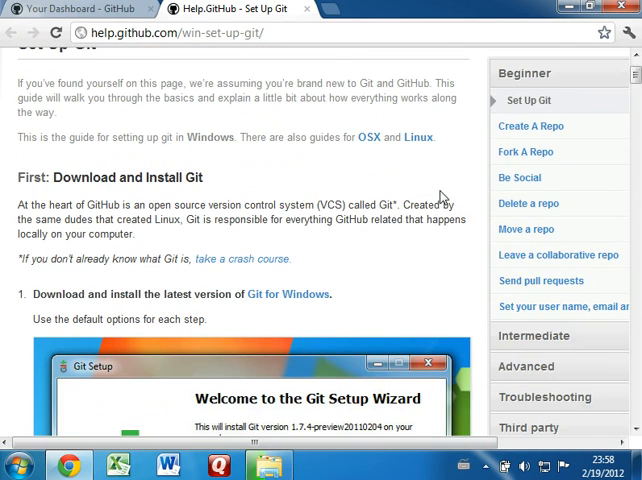
pyautogui.moveTo(26, 276)
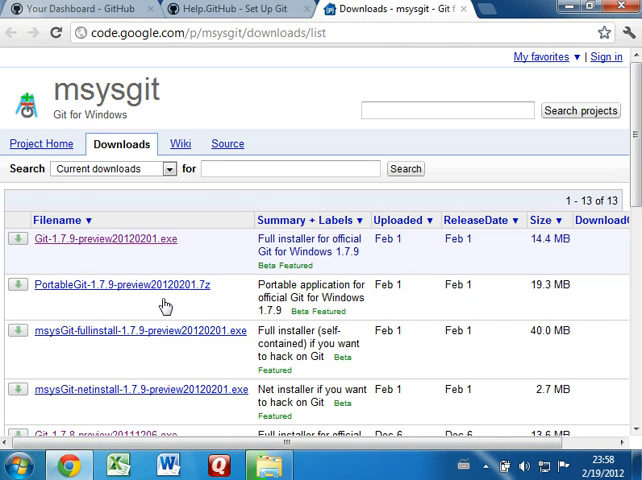
pyautogui.moveTo(378, 260)
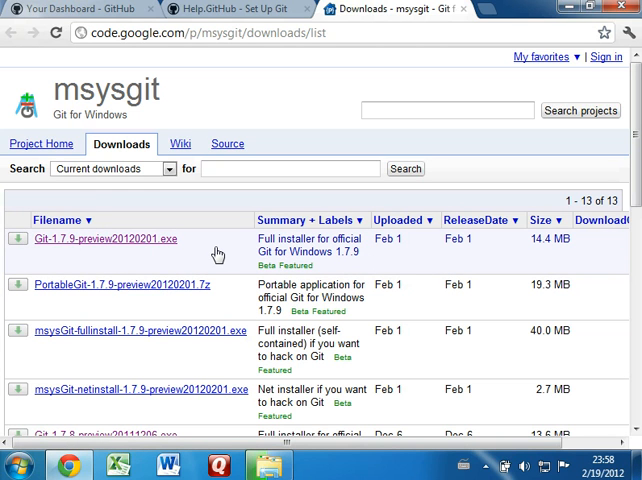
pyautogui.moveTo(288, 246)
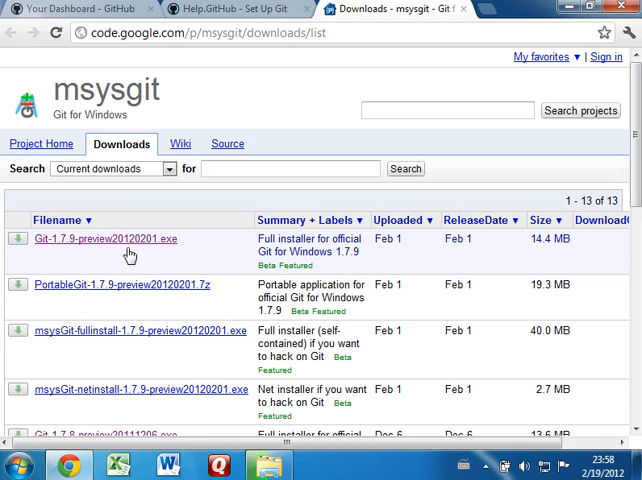
pyautogui.click(108, 238)
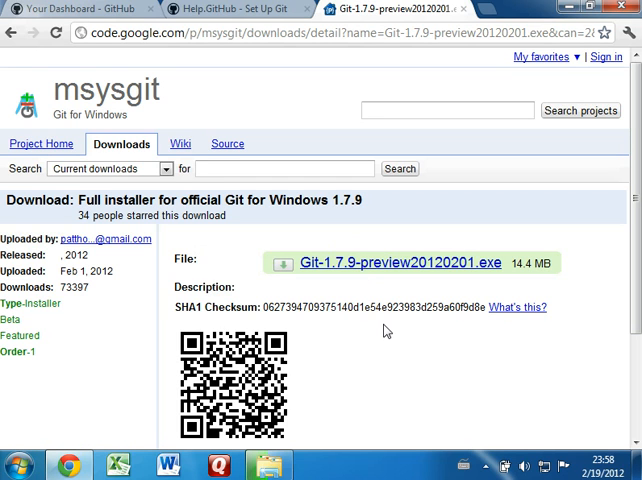
pyautogui.moveTo(372, 292)
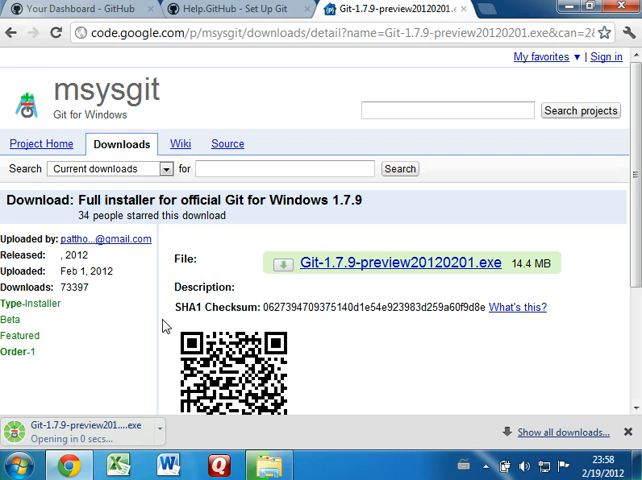
pyautogui.moveTo(152, 358)
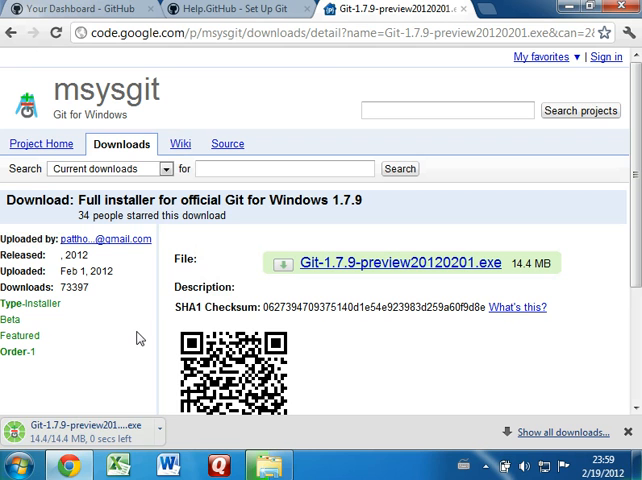
# Download the 14.4 MB Git 1.7.9 installer and show the browser's downloads page.
pyautogui.click(18, 464)
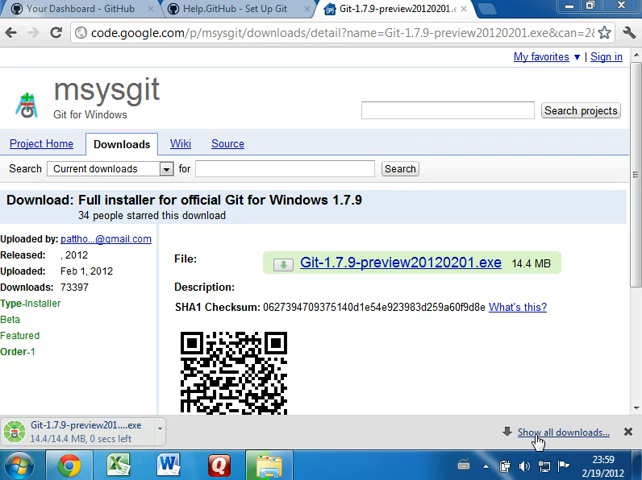
pyautogui.click(564, 432)
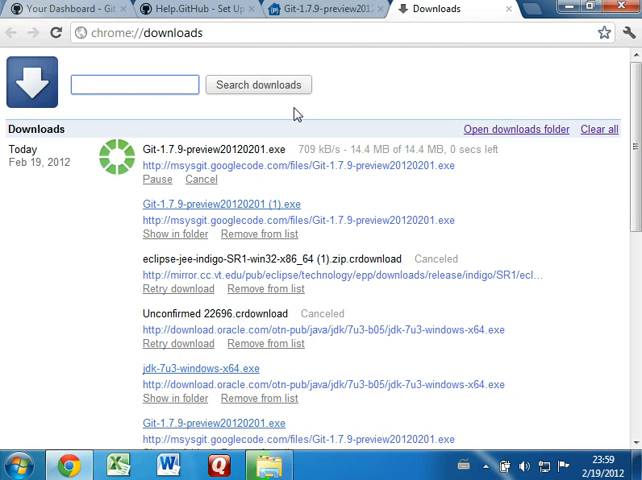
pyautogui.moveTo(258, 204)
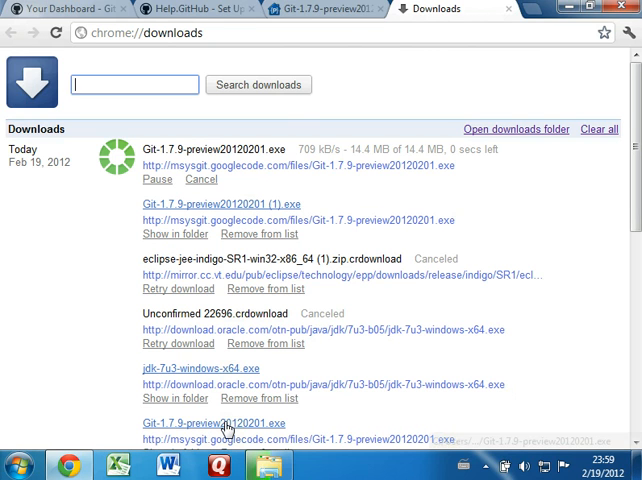
pyautogui.moveTo(226, 424)
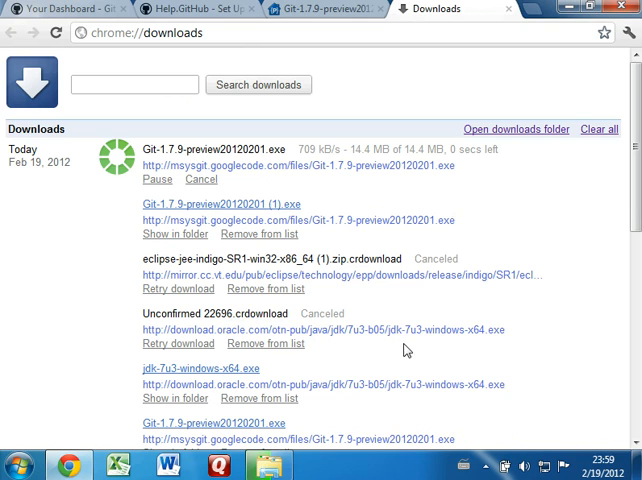
pyautogui.moveTo(248, 180)
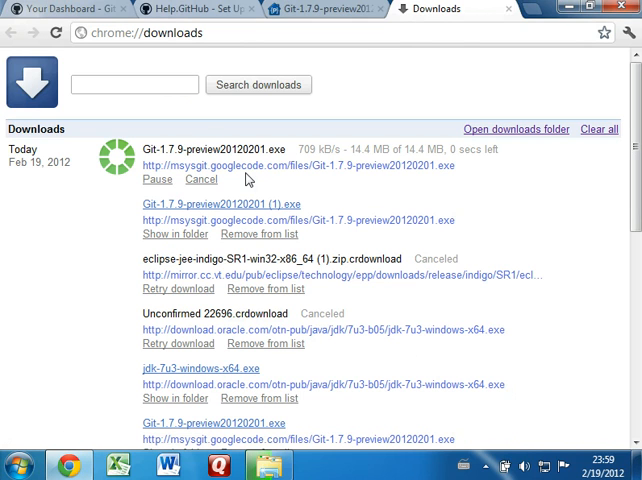
pyautogui.moveTo(252, 180)
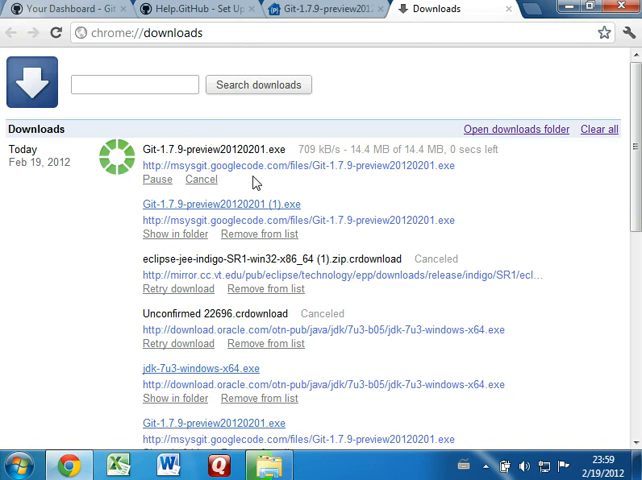
pyautogui.moveTo(196, 398)
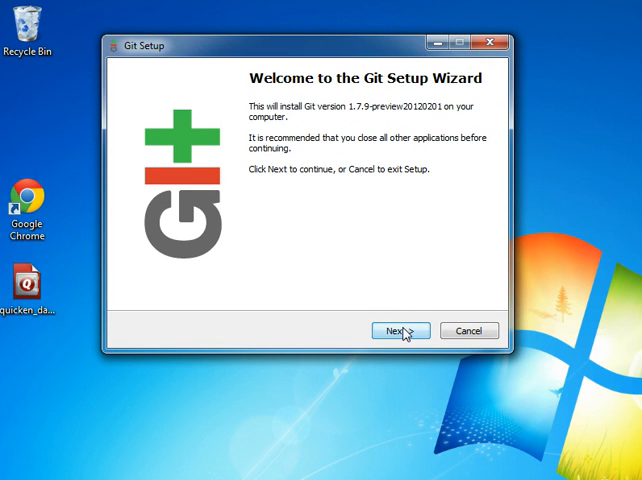
# Accept the default folder, components, Start Menu folder, Git Bash only and Windows-style line endings, starting installation.
pyautogui.click(400, 330)
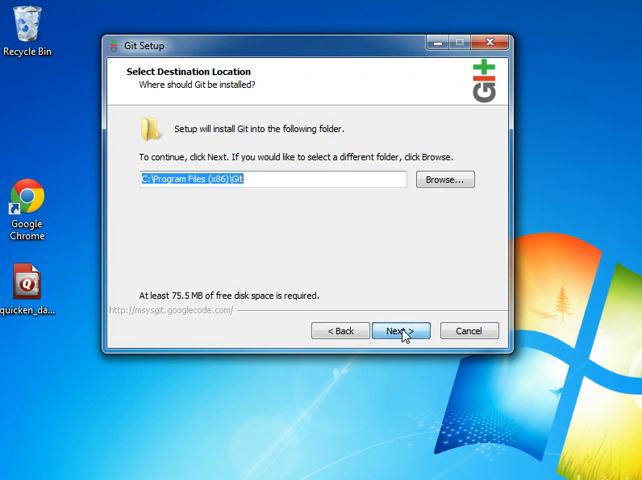
pyautogui.click(270, 180)
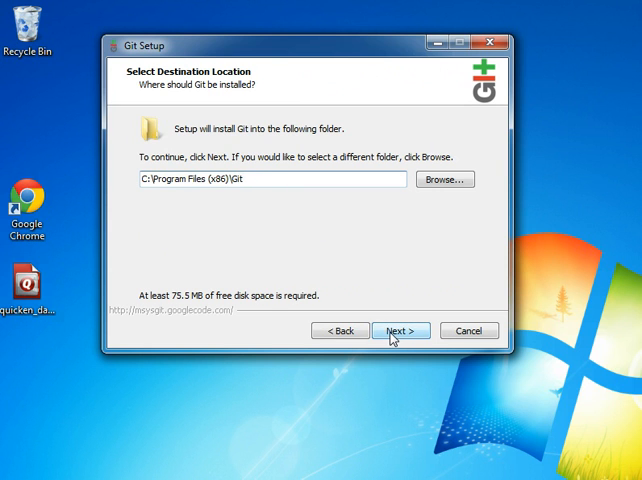
pyautogui.click(400, 330)
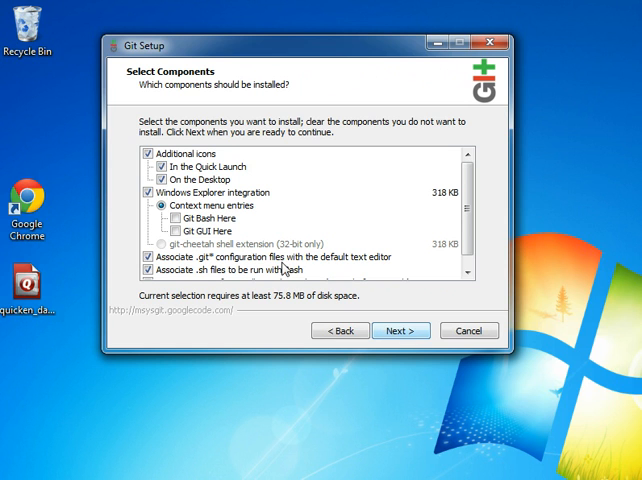
pyautogui.scroll(-3)
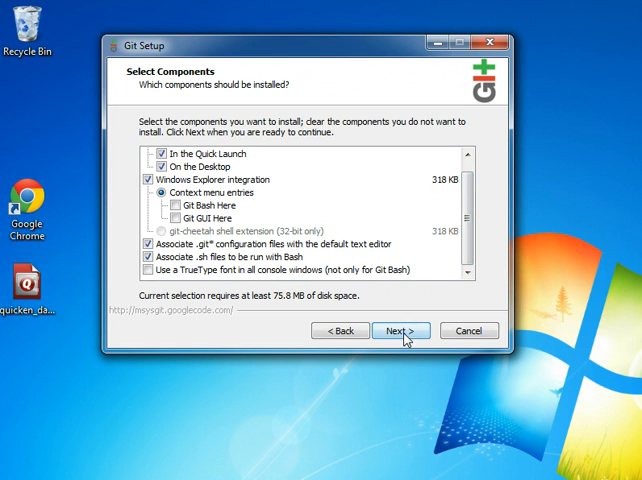
pyautogui.click(400, 330)
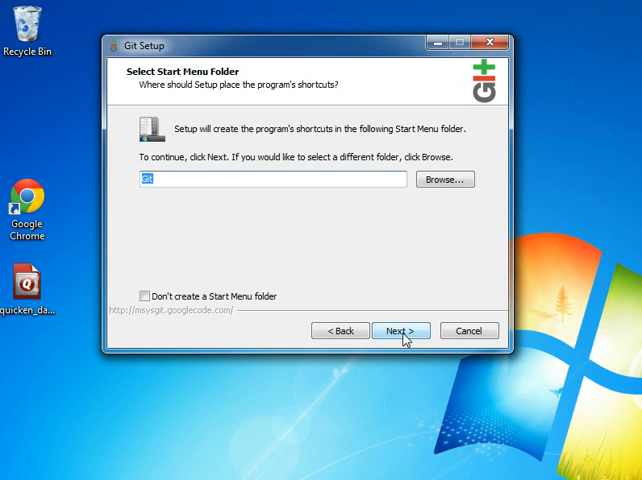
pyautogui.click(400, 330)
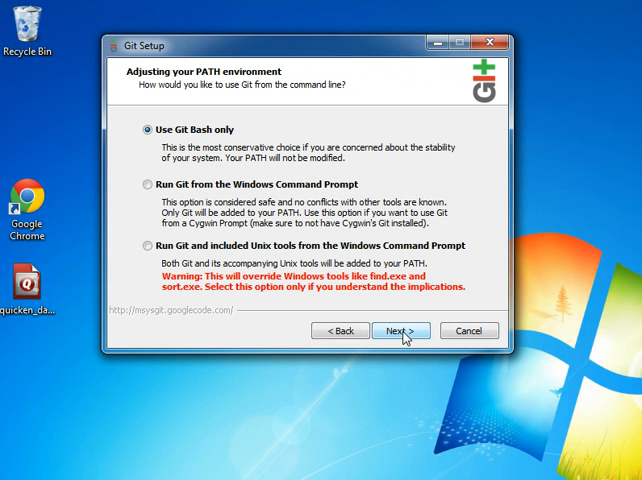
pyautogui.click(400, 330)
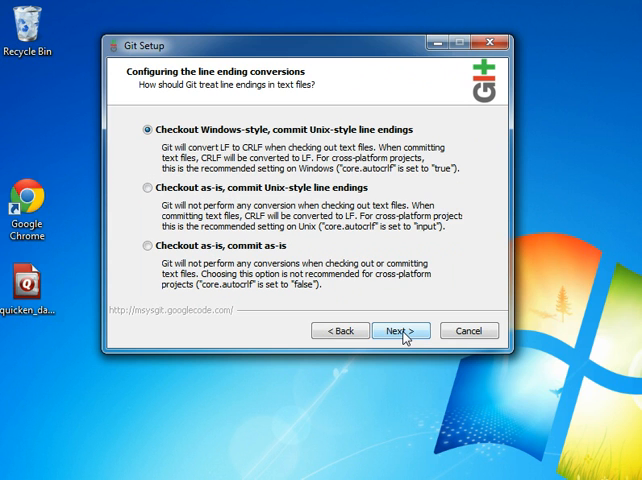
pyautogui.click(400, 330)
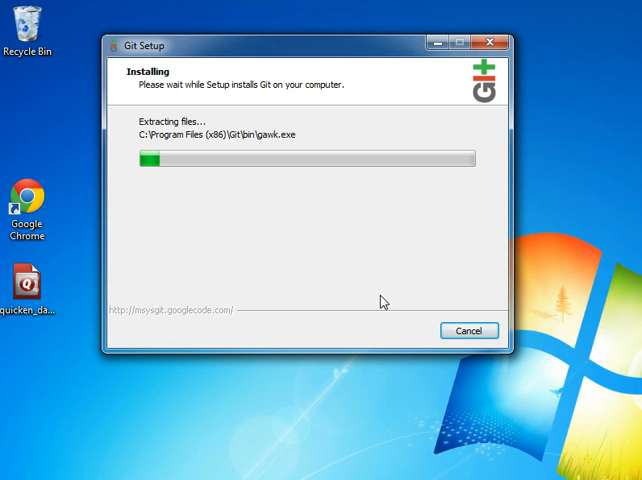
pyautogui.moveTo(362, 266)
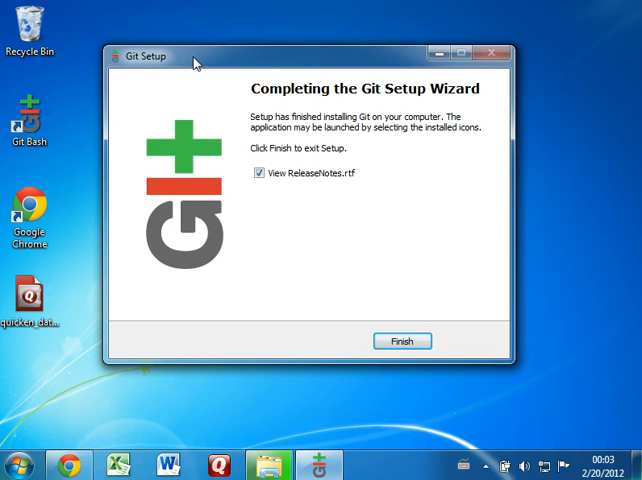
pyautogui.moveTo(248, 148)
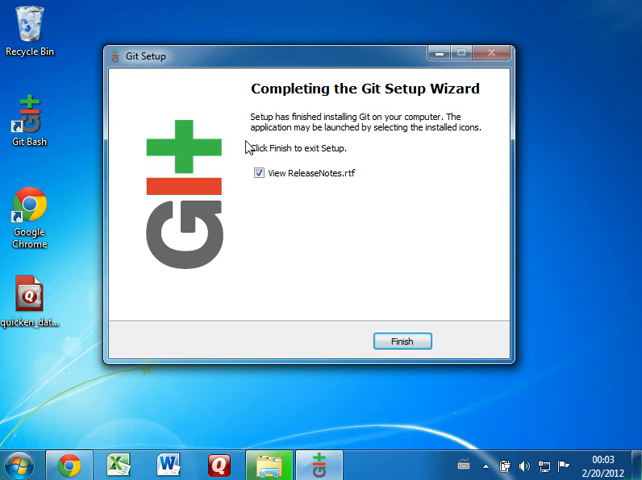
# Finish the Git Setup wizard without viewing ReleaseNotes.rtf.
pyautogui.click(260, 172)
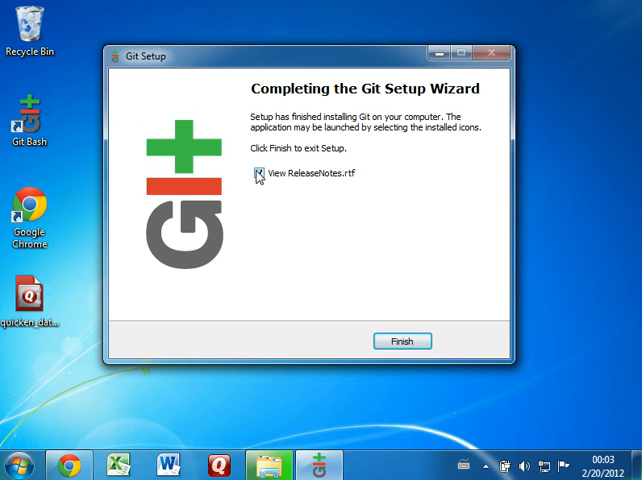
pyautogui.click(262, 172)
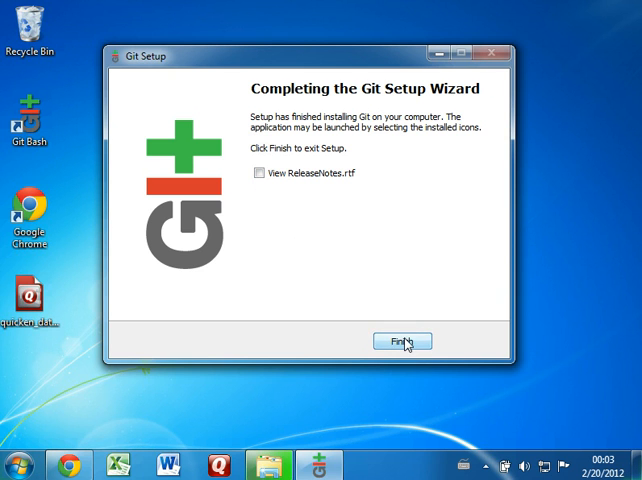
pyautogui.click(402, 342)
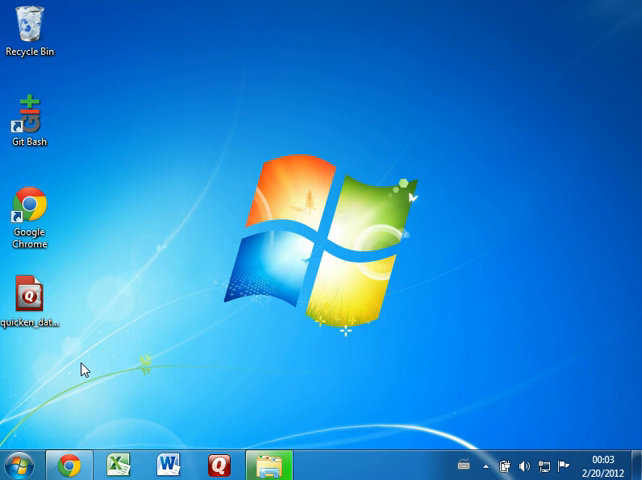
pyautogui.moveTo(18, 464)
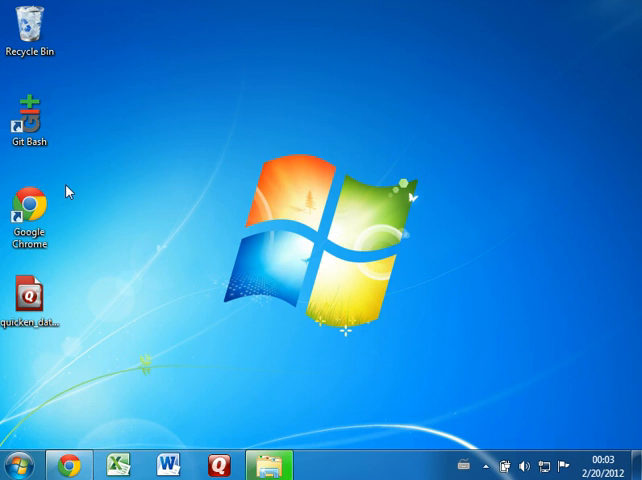
# Launch Git Bash and run git to list the most commonly used git commands.
pyautogui.doubleClick(30, 110)
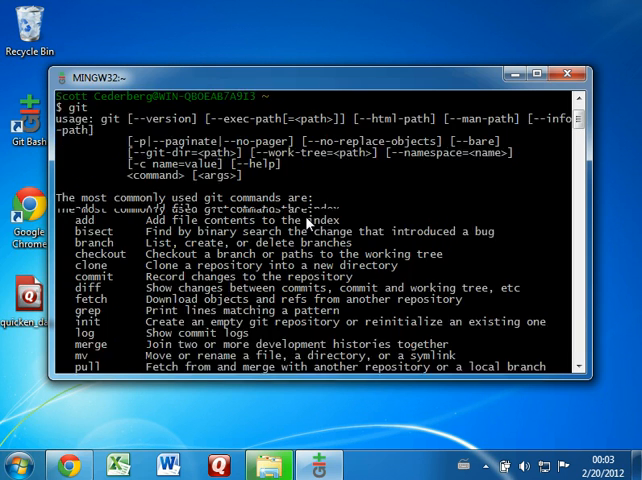
pyautogui.scroll(-3)
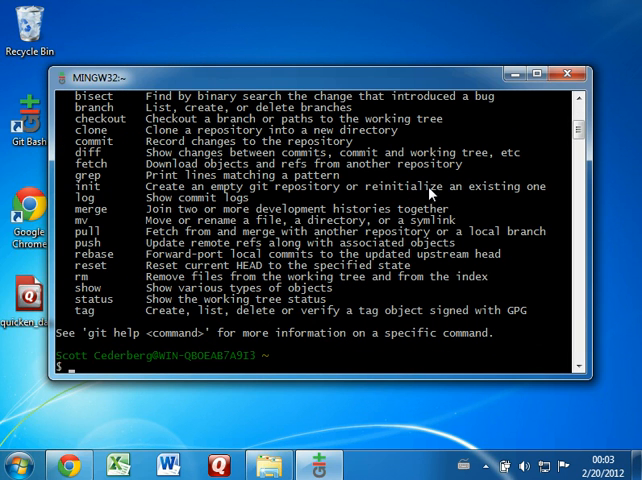
pyautogui.moveTo(548, 148)
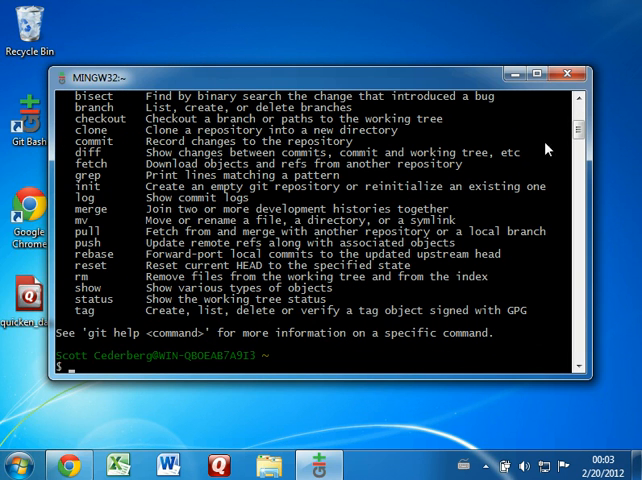
pyautogui.moveTo(556, 138)
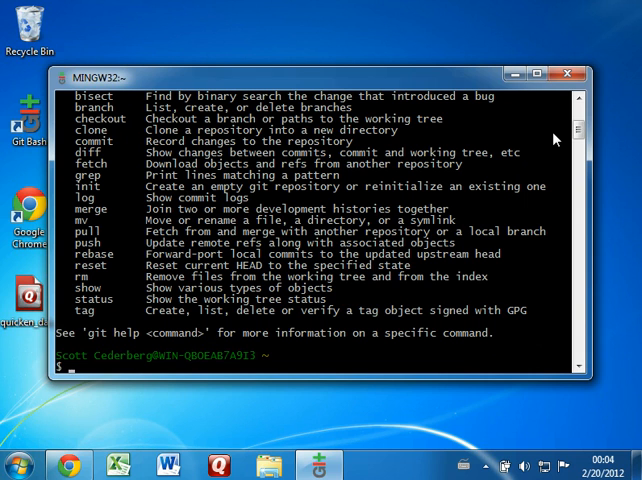